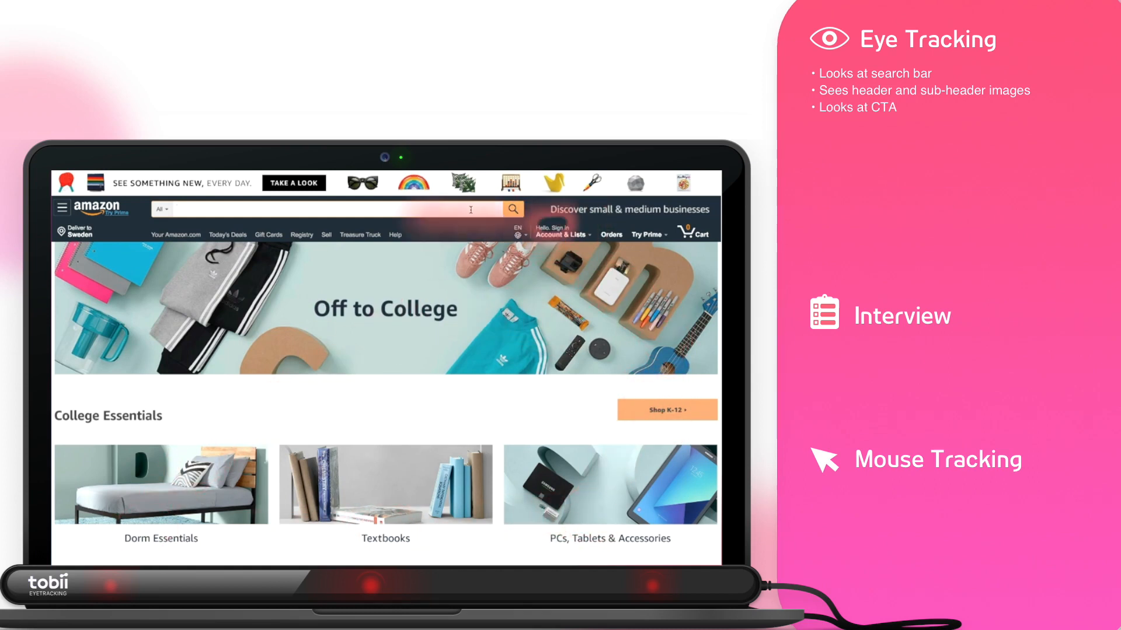
# Search Amazon for "speakers portable"
pyautogui.write('s')
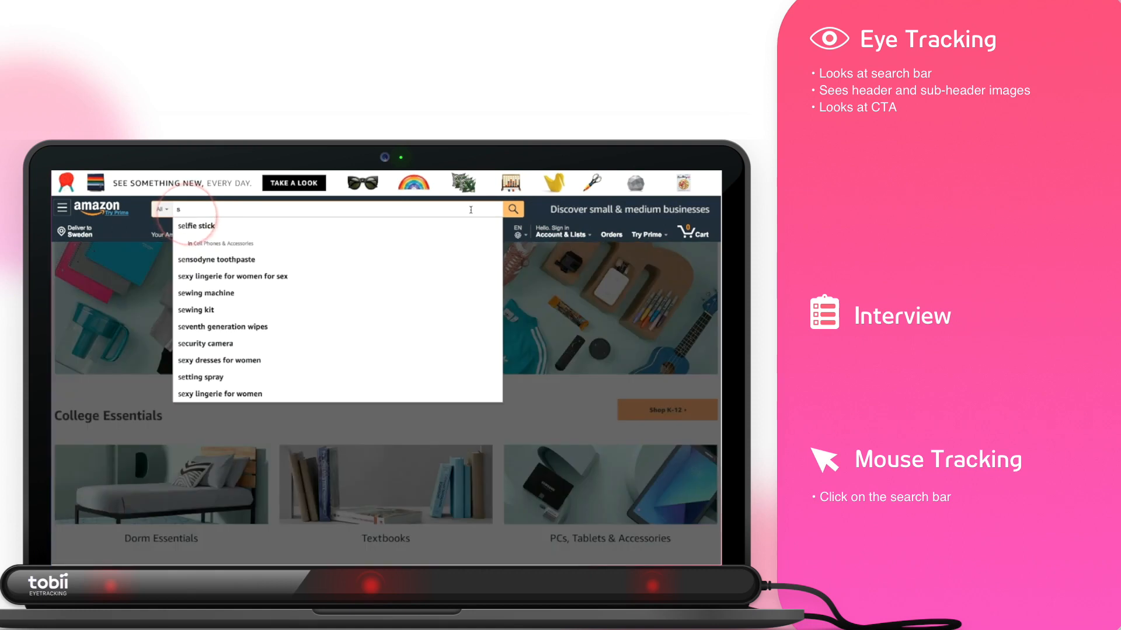
pyautogui.write('speakers portable')
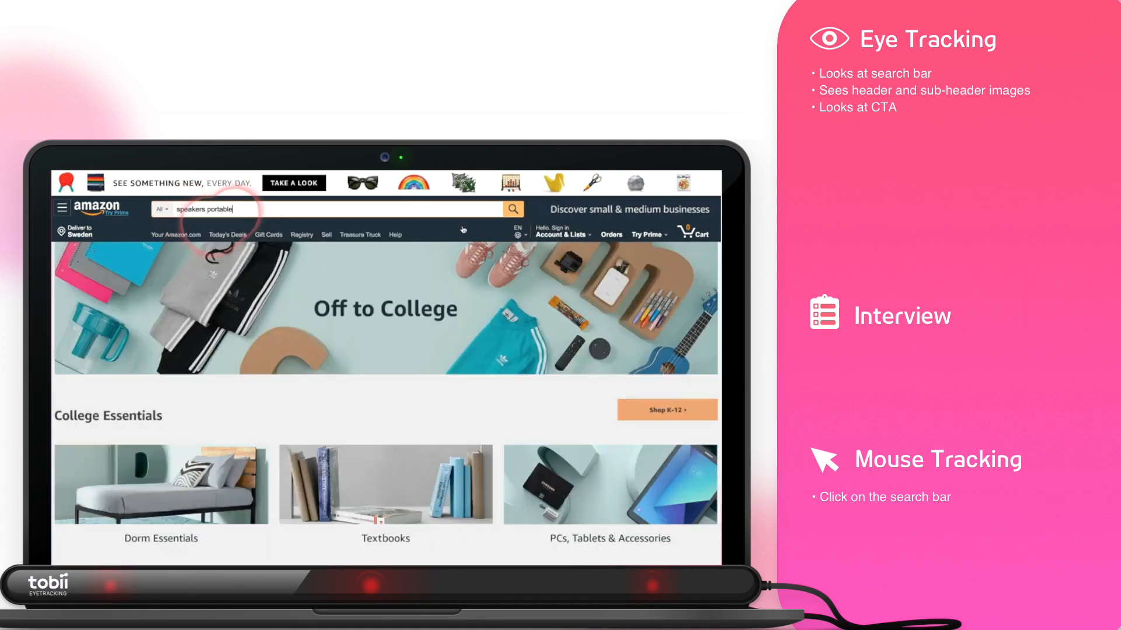
pyautogui.click(513, 209)
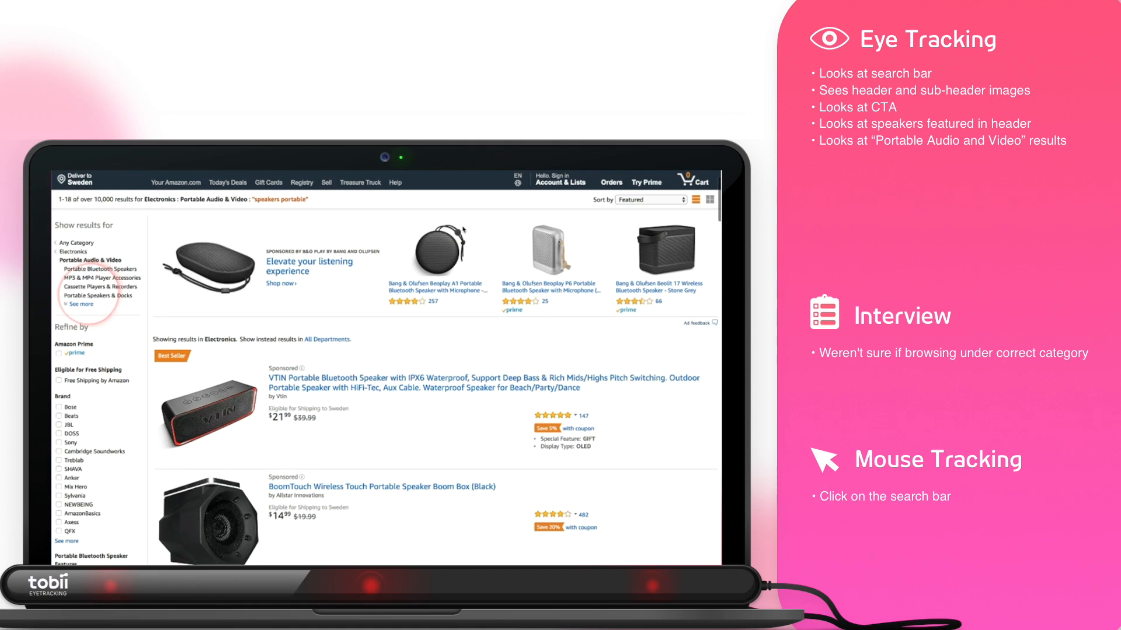
# Scroll through the speaker results, comparing listings until the Anker Soundcore appears
pyautogui.scroll(-3)
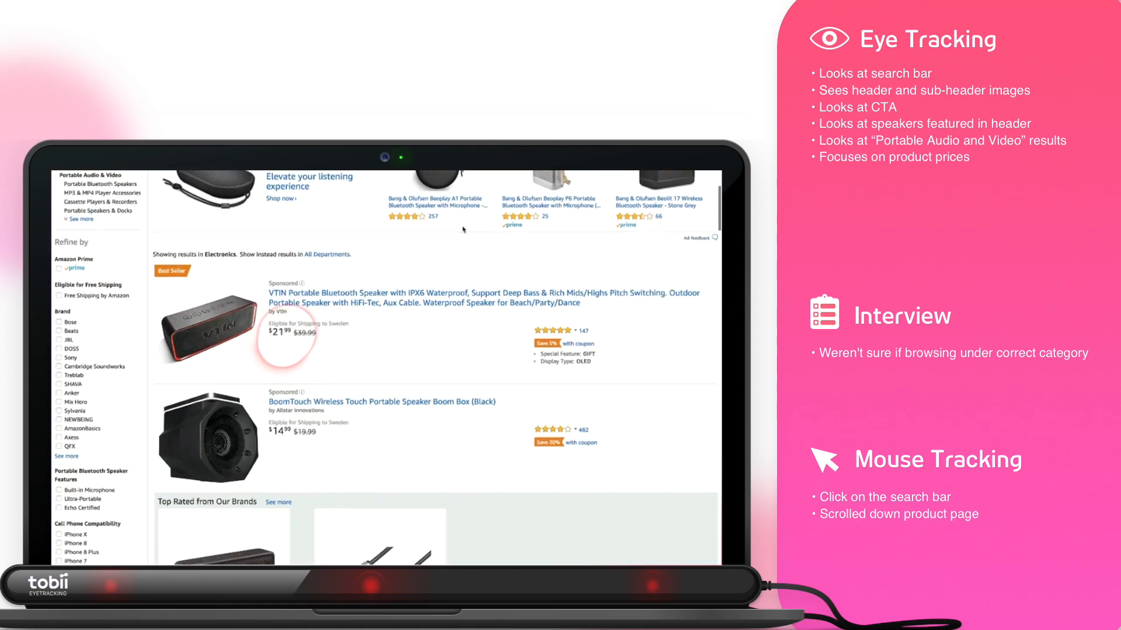
pyautogui.scroll(-3)
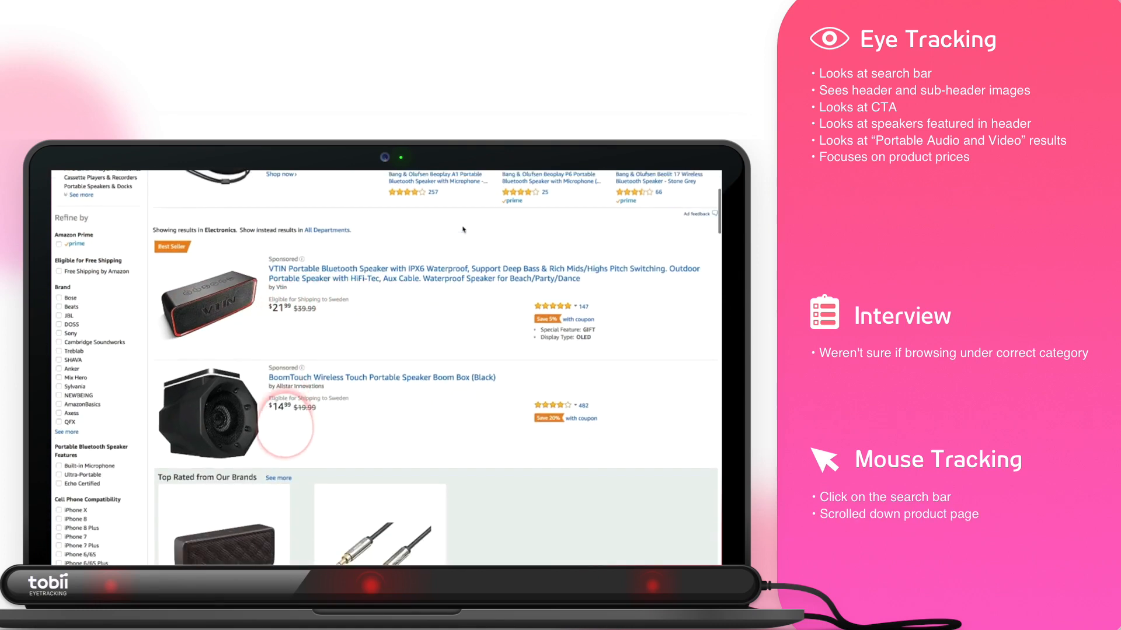
pyautogui.scroll(-3)
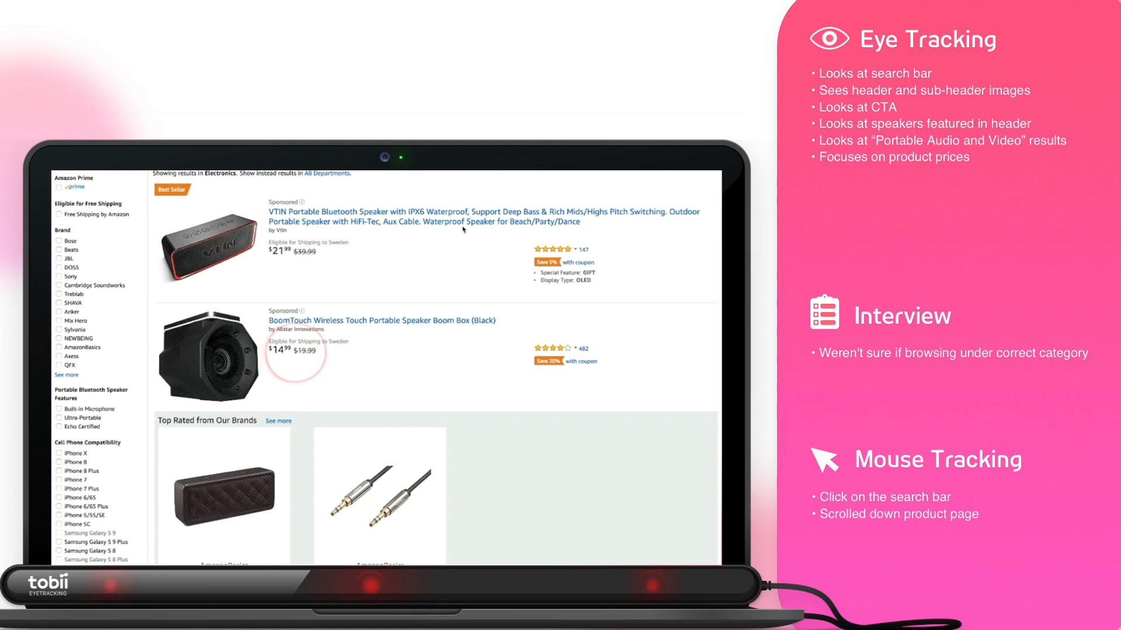
pyautogui.scroll(-3)
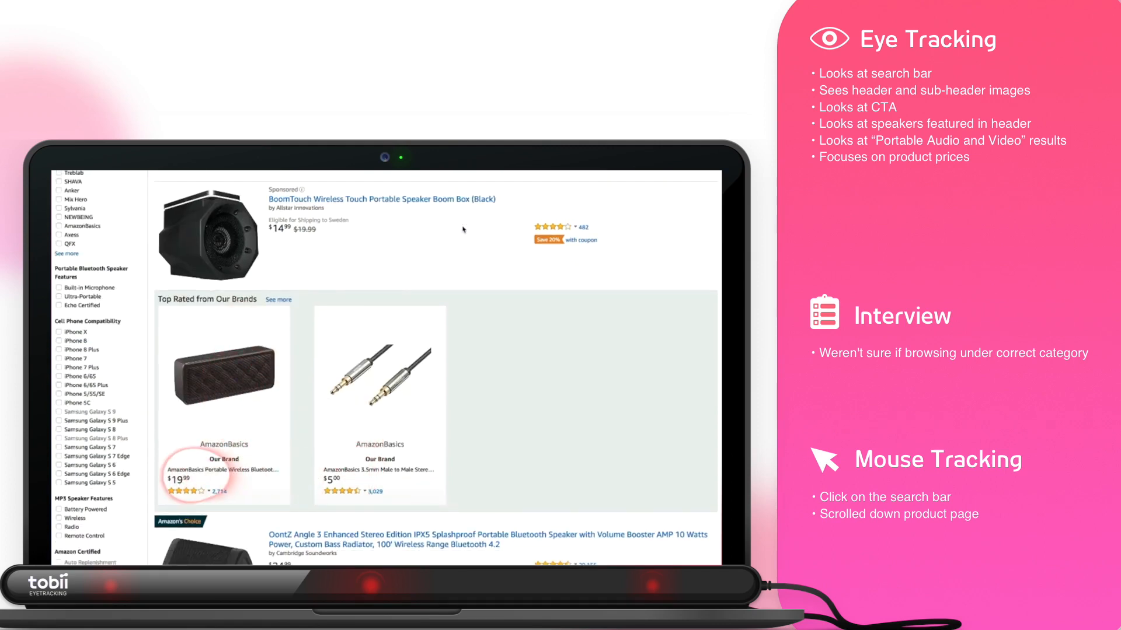
pyautogui.scroll(-3)
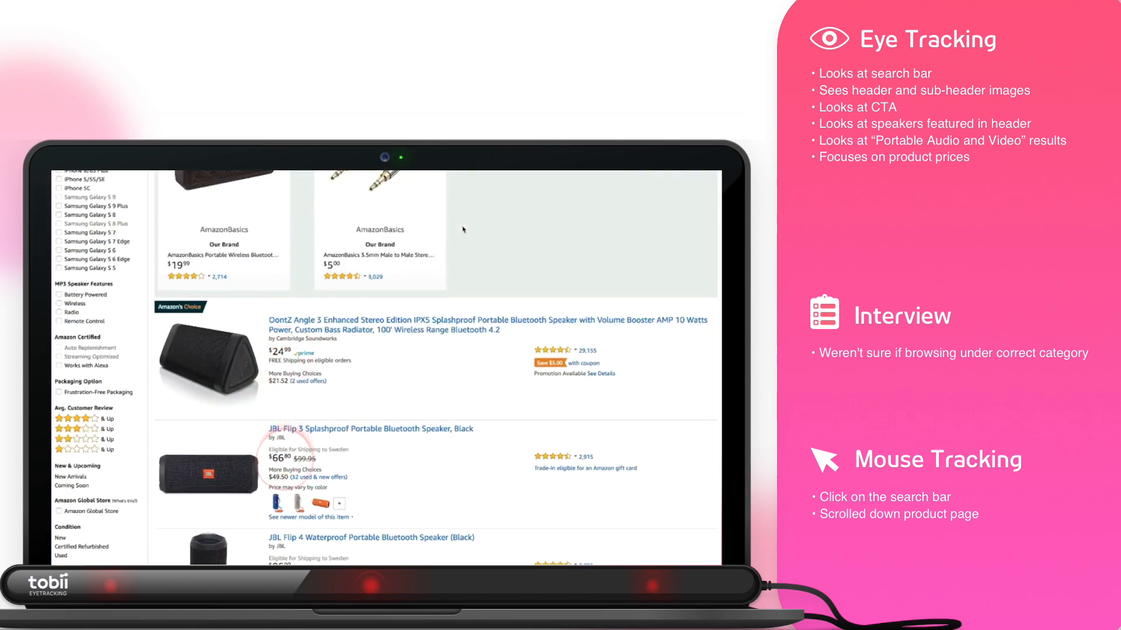
pyautogui.scroll(-3)
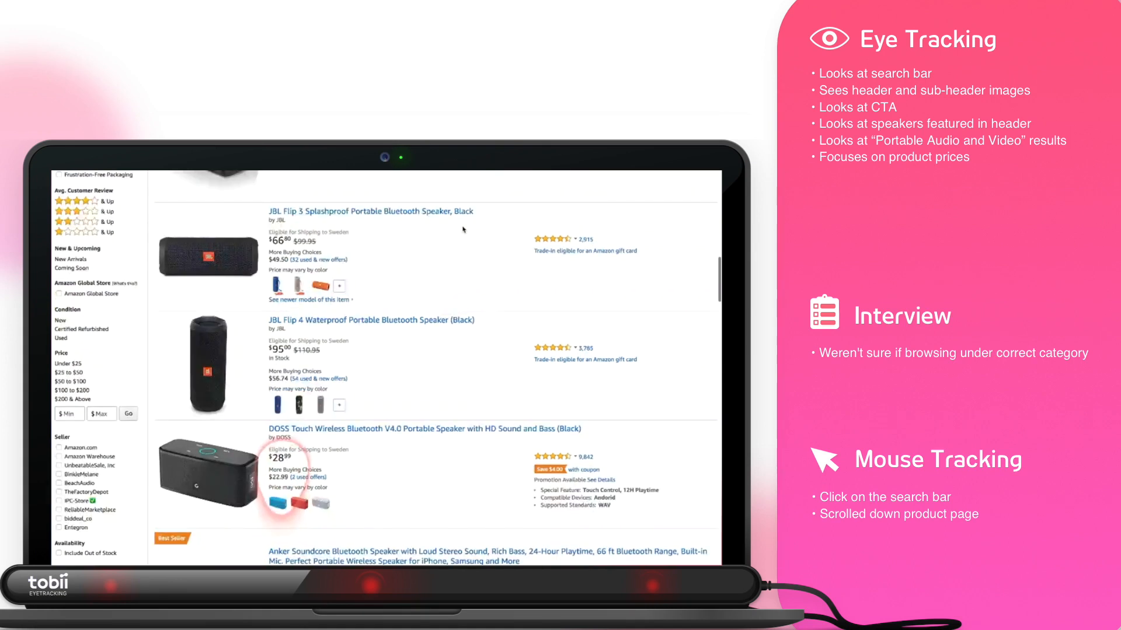
pyautogui.scroll(-3)
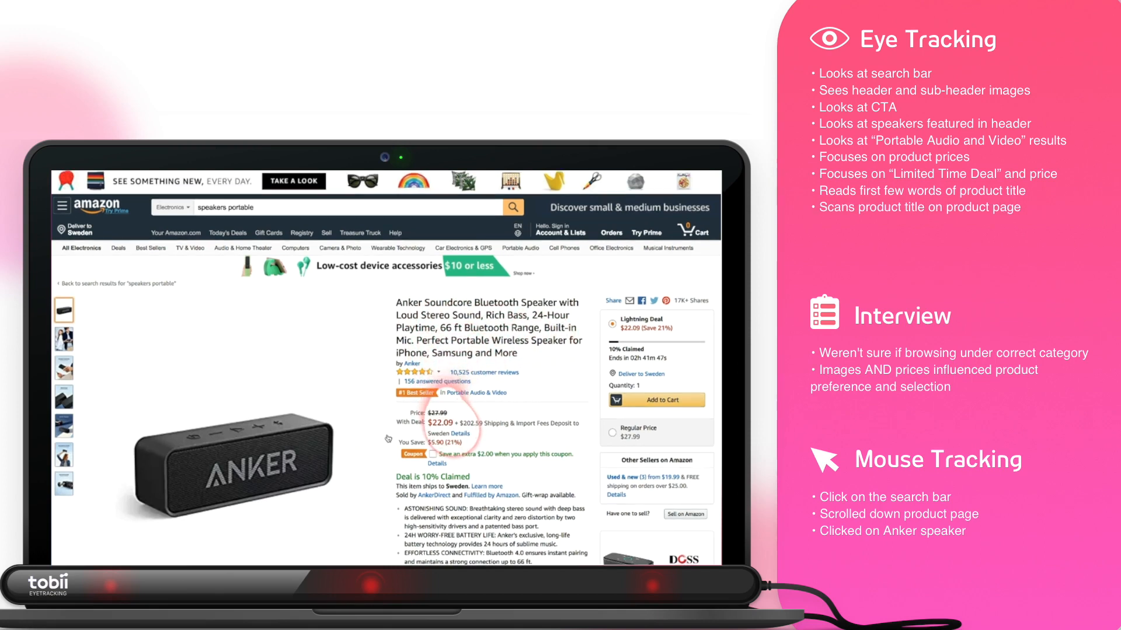
# Scroll the Anker Soundcore page to read its $22.09 deal and description
pyautogui.scroll(-3)
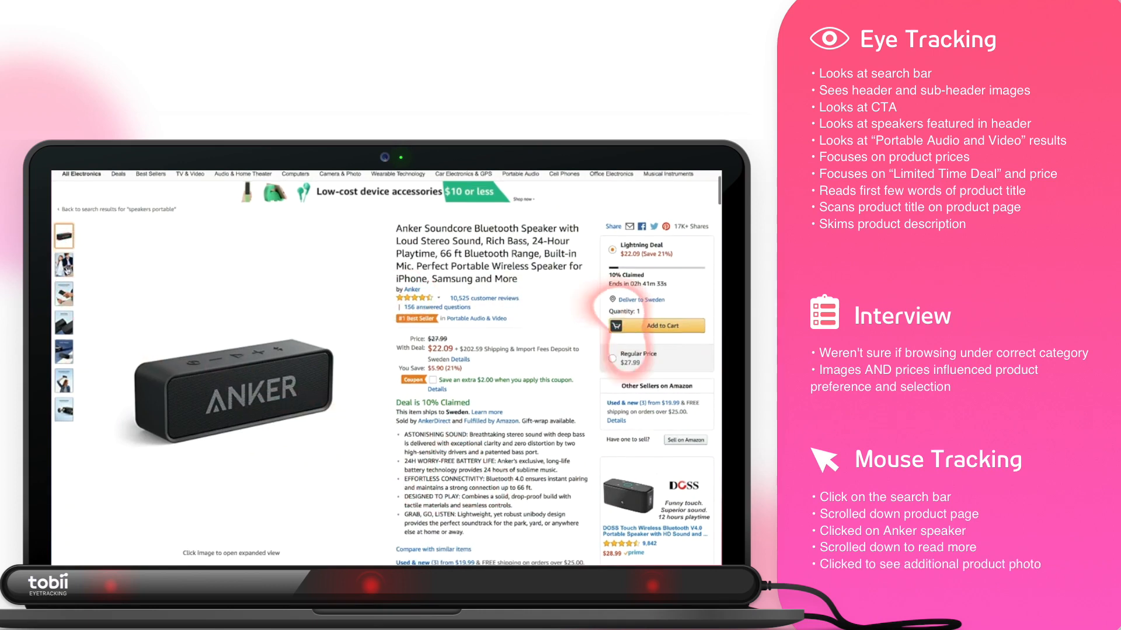
pyautogui.click(63, 266)
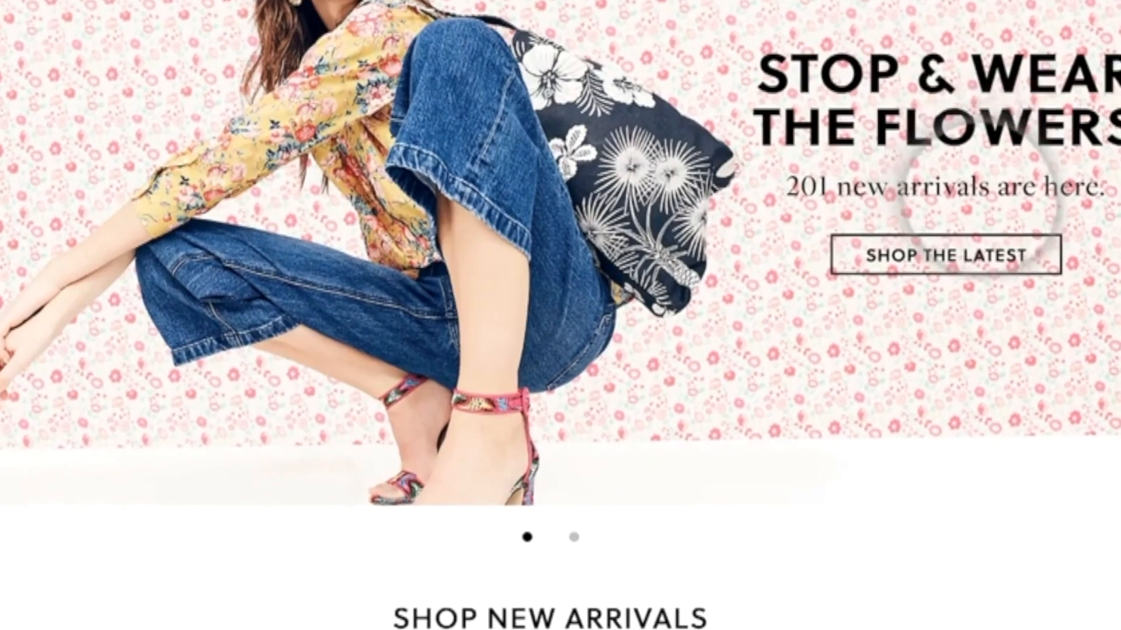
# Scroll the clothing store homepage down to the Shop New Arrivals categories
pyautogui.scroll(-3)
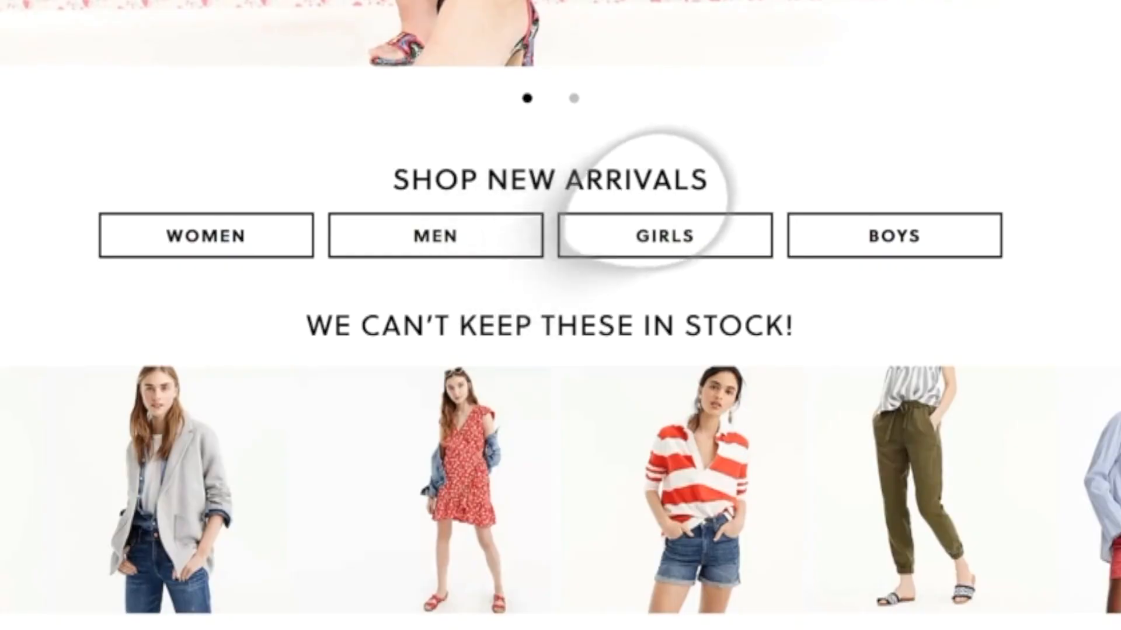